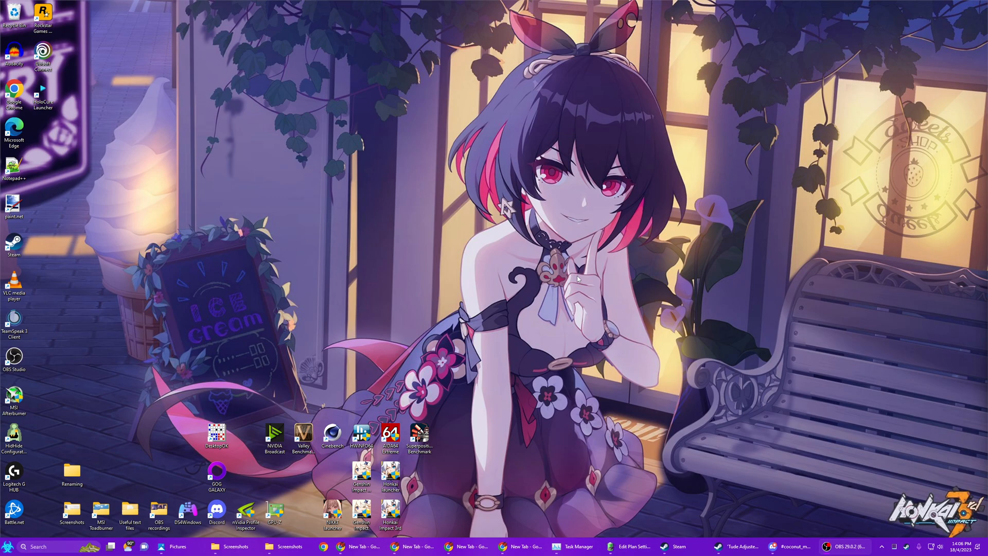
mouse_move(397, 330)
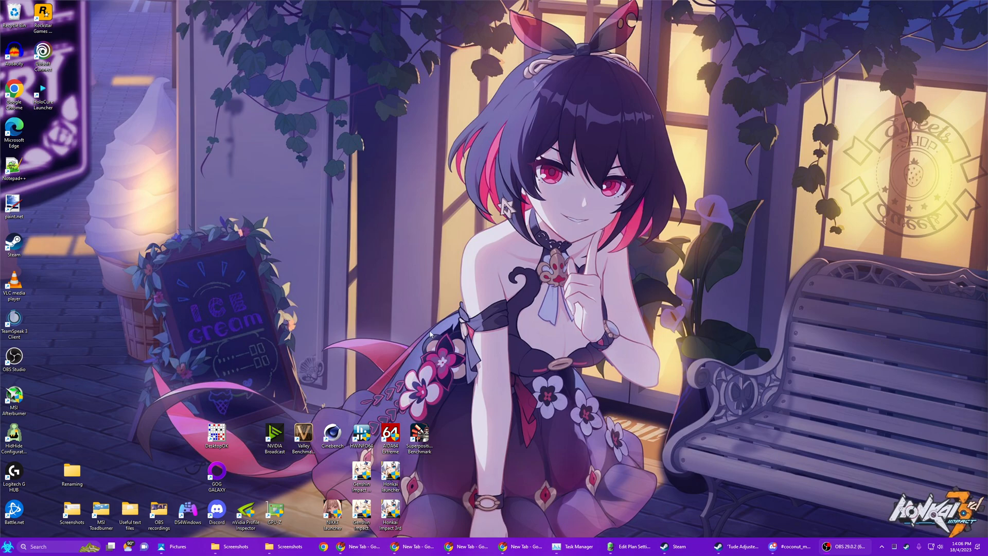
mouse_move(432, 333)
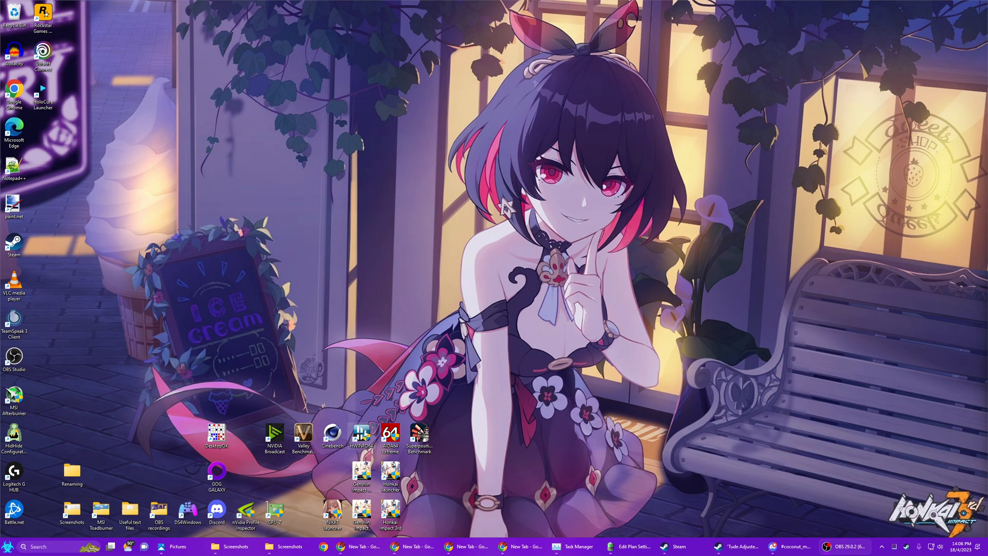
- Launch HWiNFO64 in Sensors-only mode, dismiss the update notice, and move the Sensors Status window aside
double_click(361, 434)
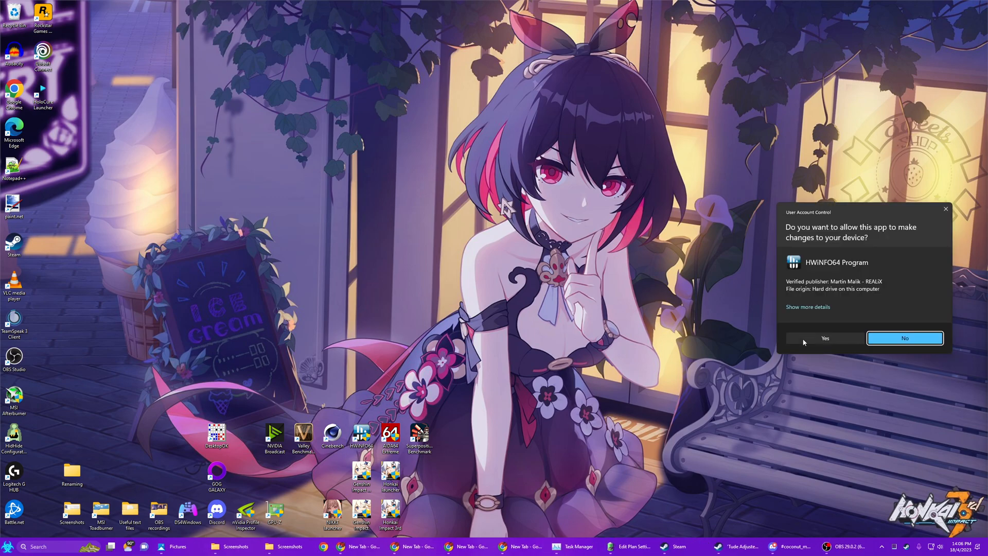
left_click(824, 338)
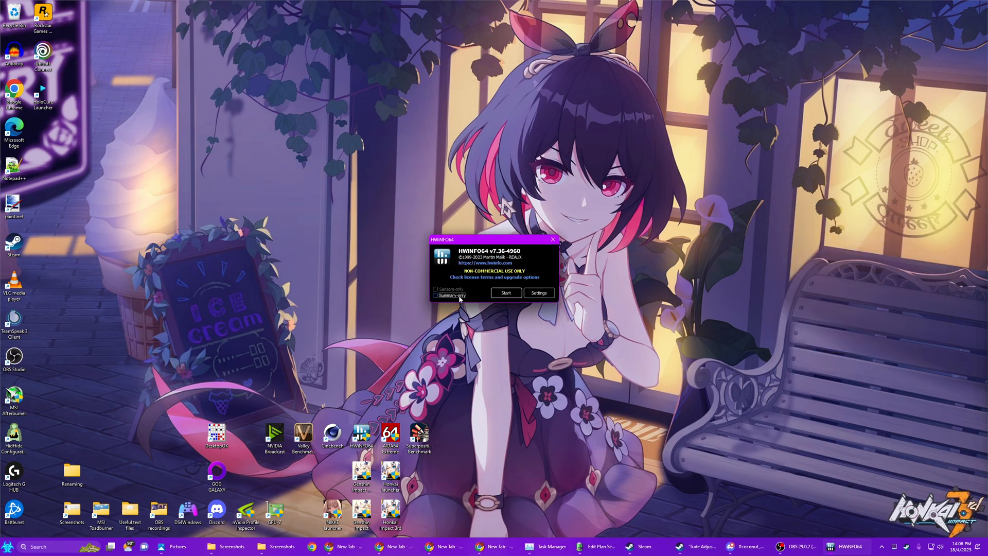
left_click(436, 290)
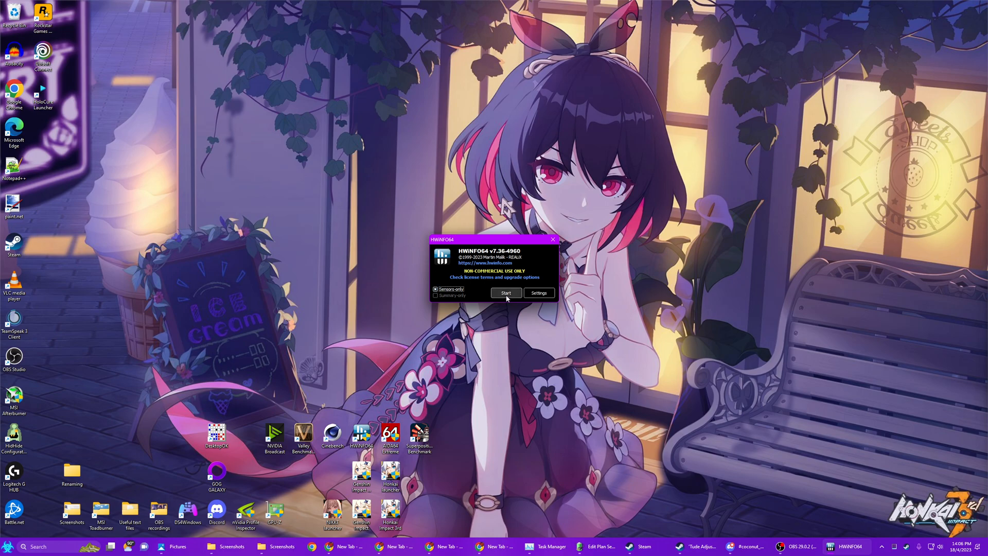
left_click(505, 292)
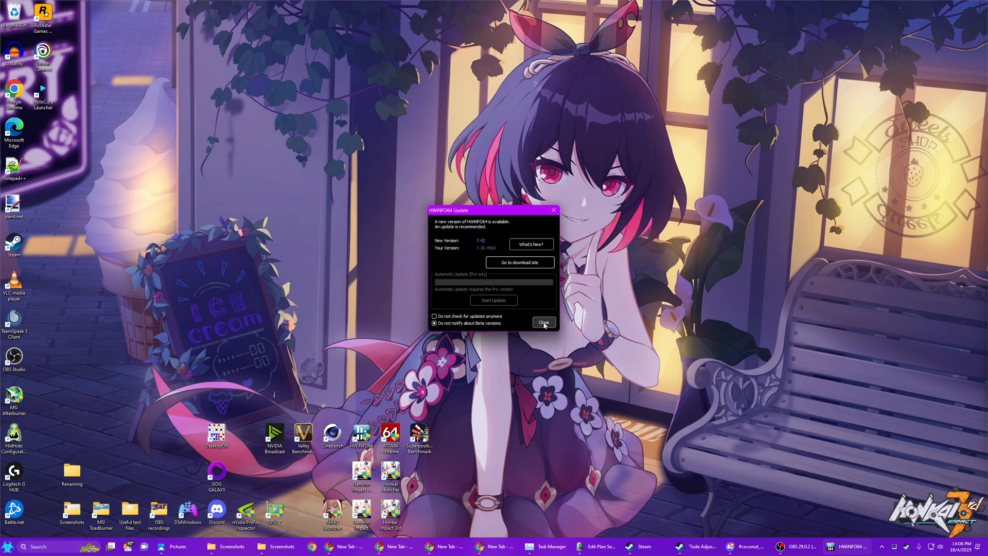
left_click(542, 322)
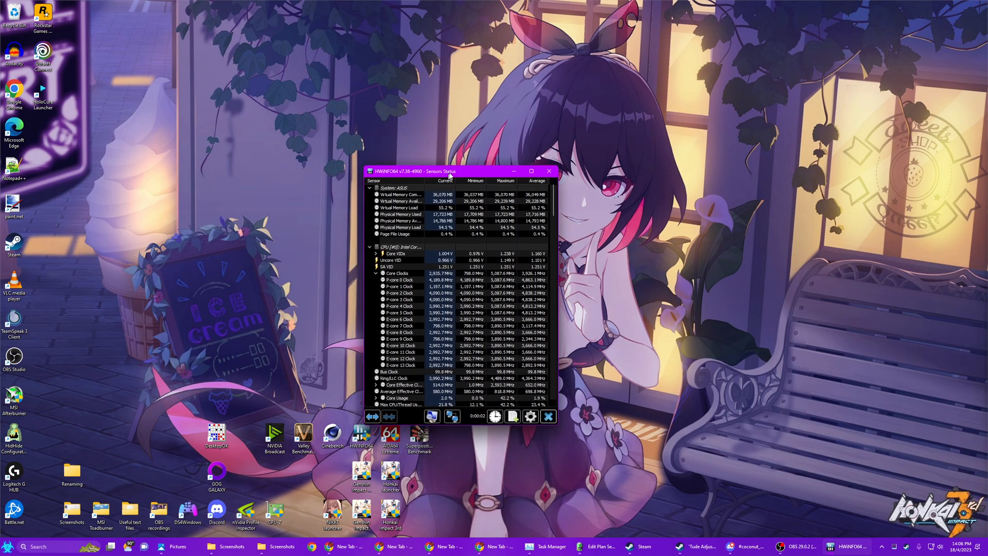
left_click_drag(458, 170, 564, 146)
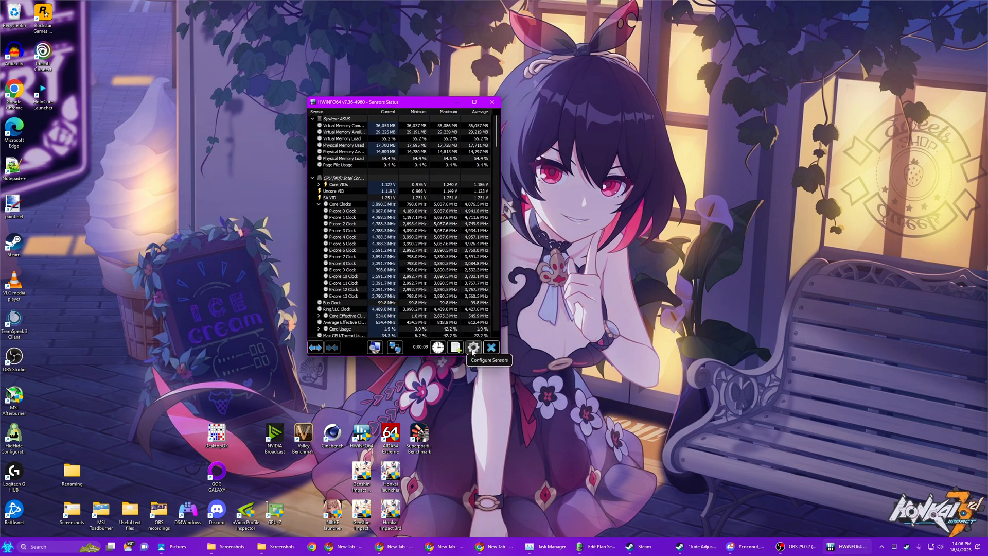
- Review the General tab of HWiNFO64's sensor settings and cancel without changes
left_click(474, 347)
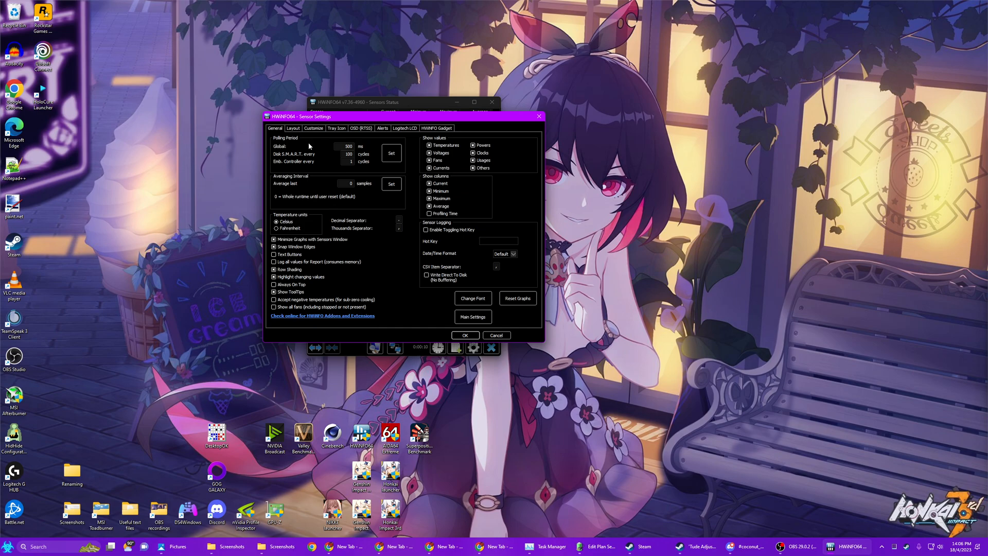
left_click(343, 146)
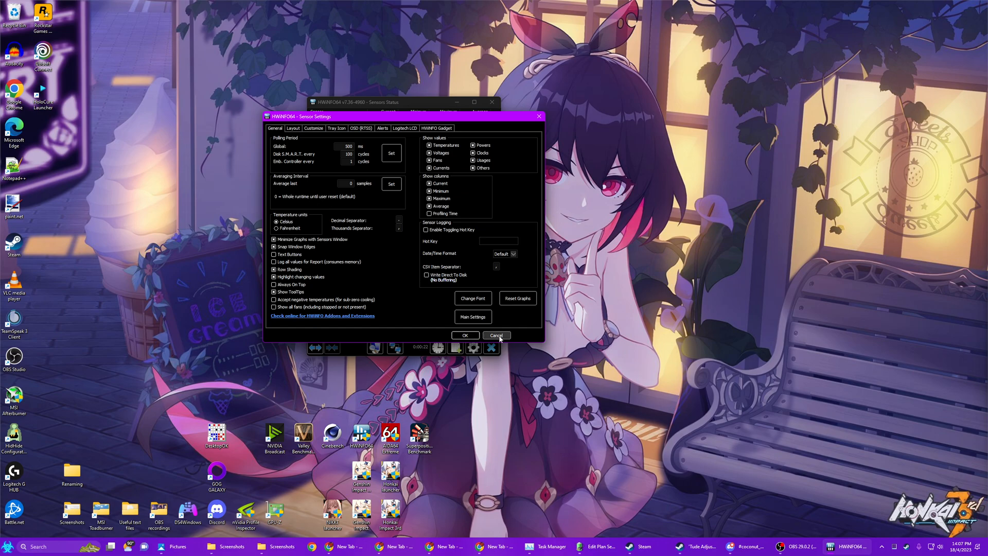
left_click(497, 334)
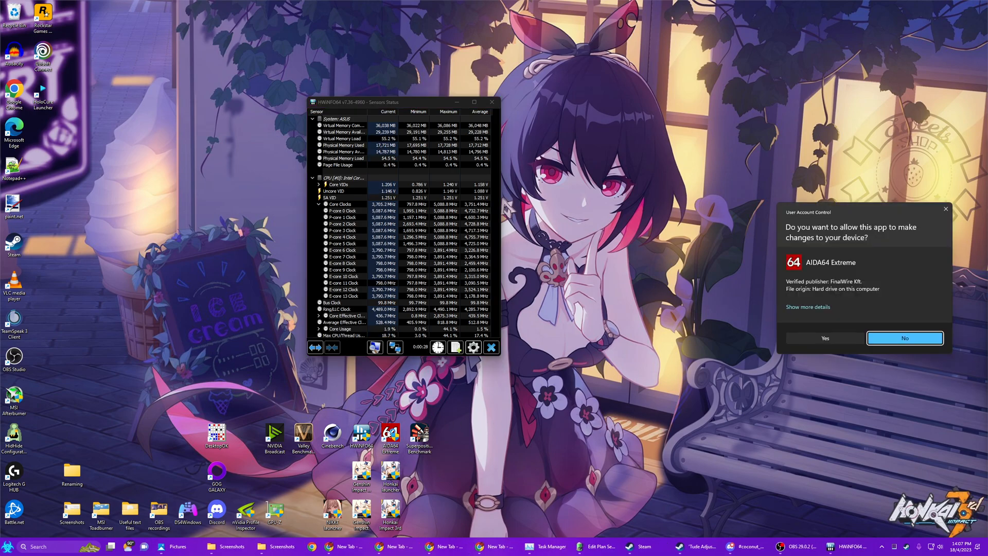
- Approve AIDA64's permission prompt and open Tools > System Stability Test
left_click(824, 338)
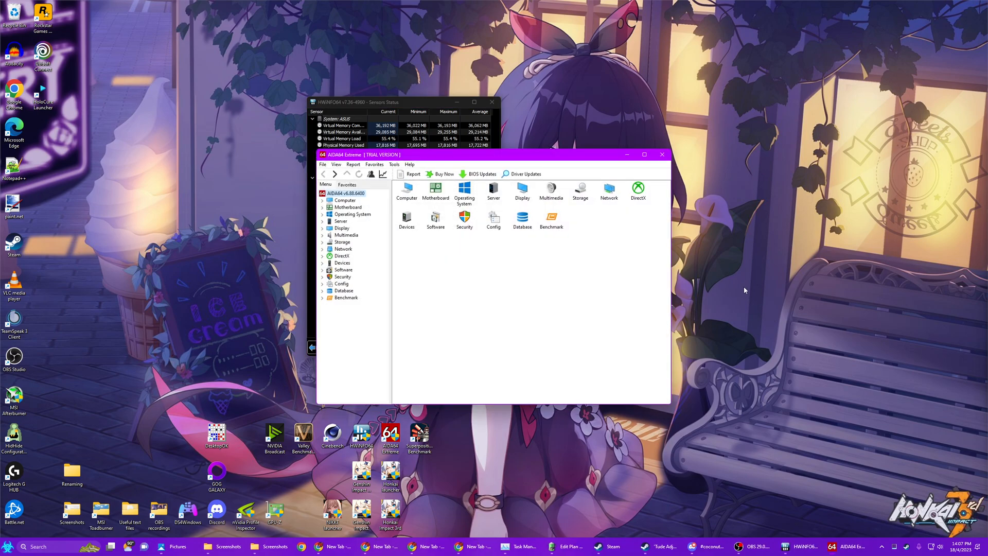
left_click(393, 165)
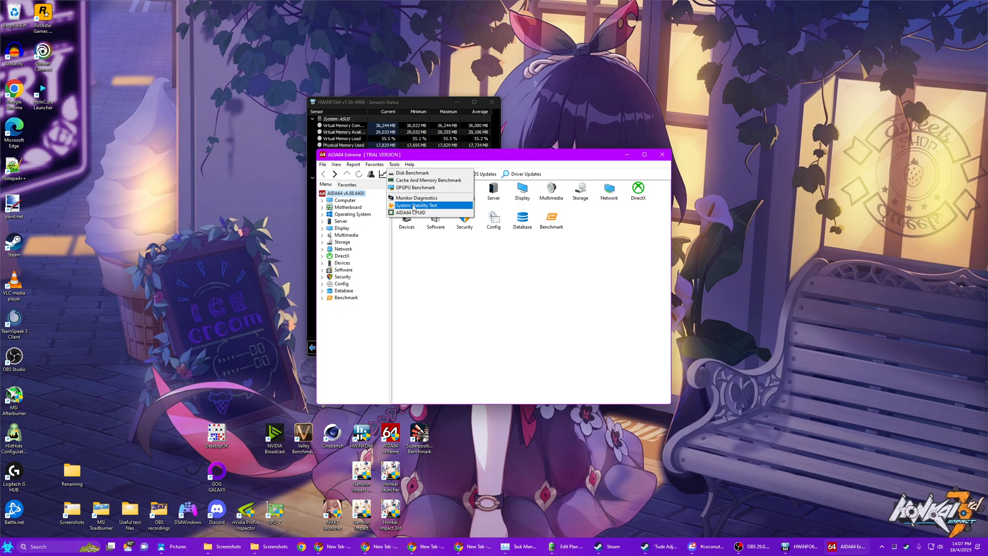
left_click(417, 205)
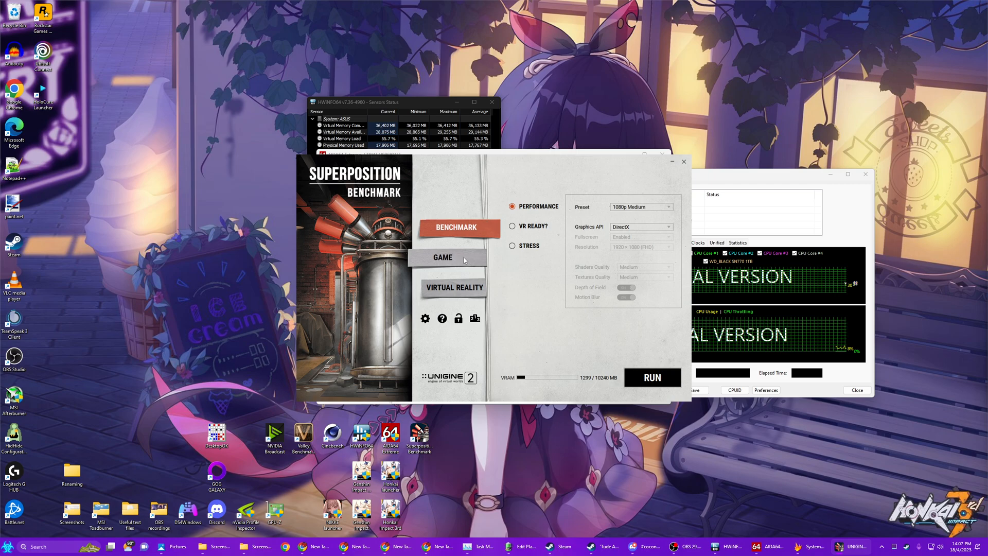
- Set Game mode to borderless window, 2560×1440, Extreme shaders and High textures
left_click(454, 257)
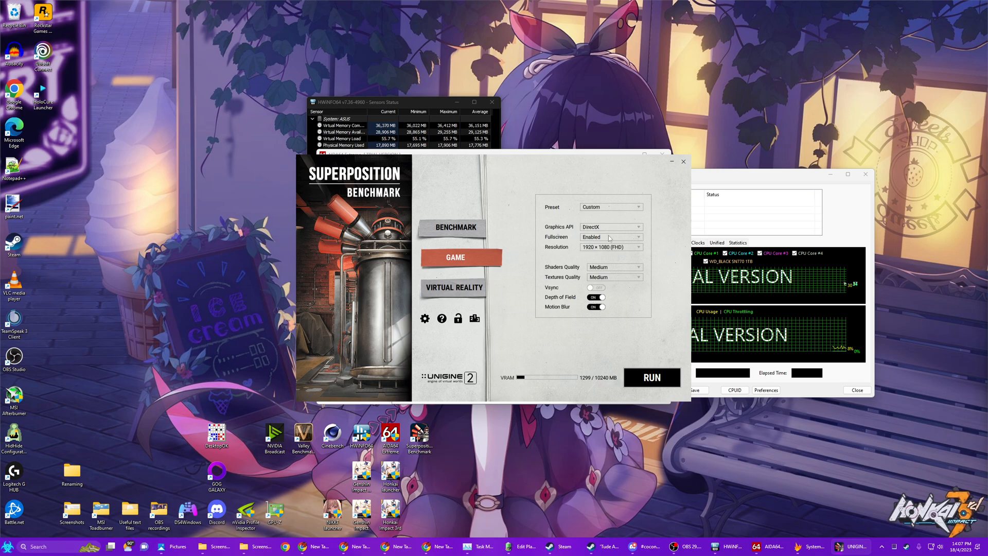
left_click(609, 236)
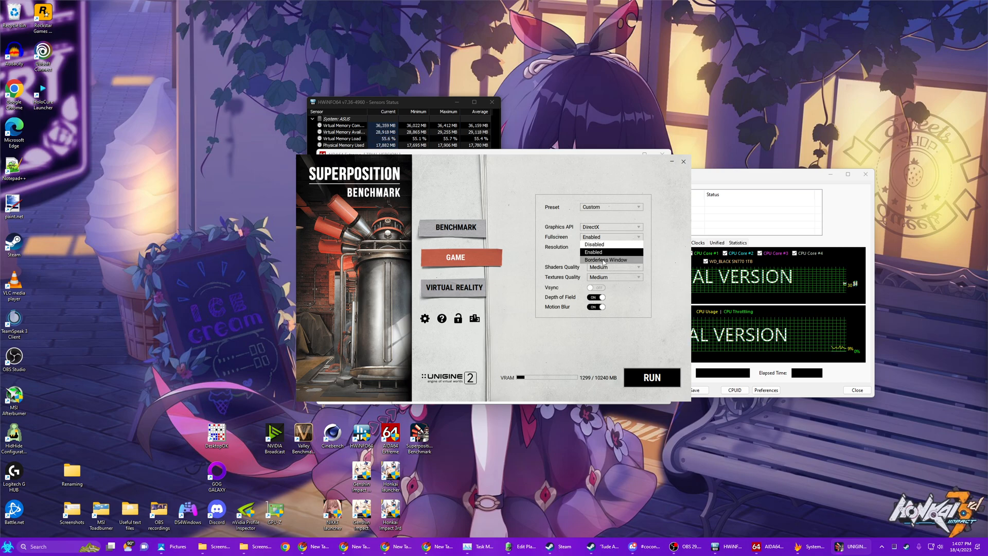
left_click(608, 246)
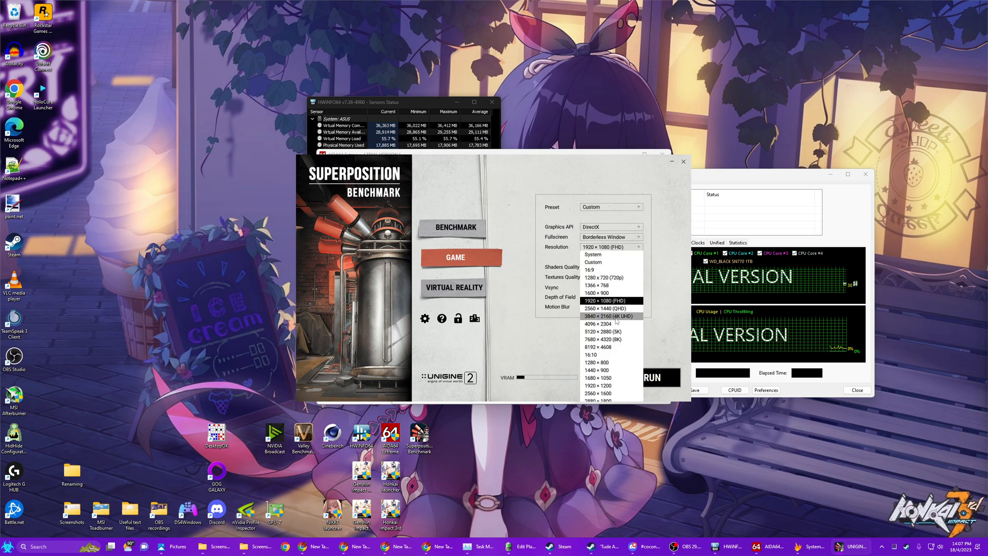
left_click(603, 308)
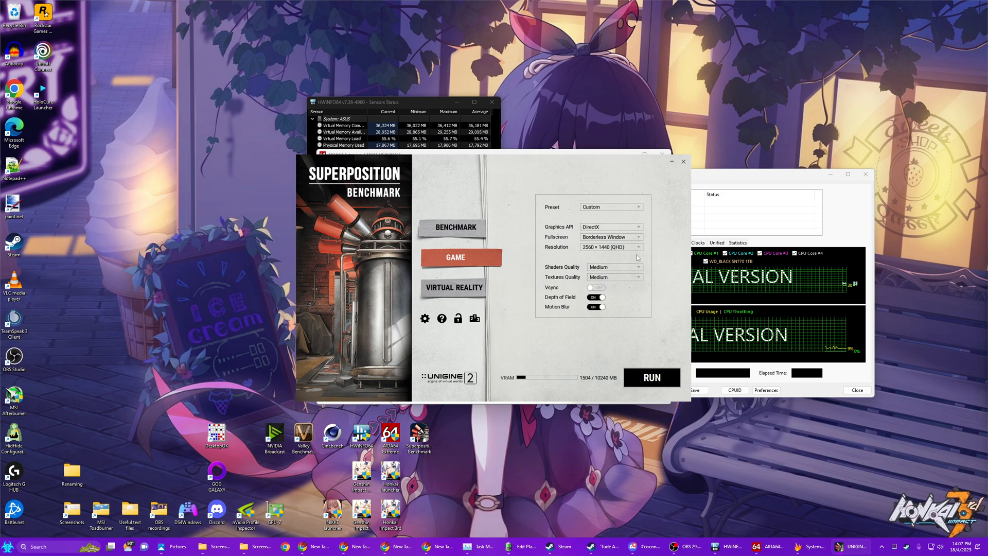
left_click(612, 266)
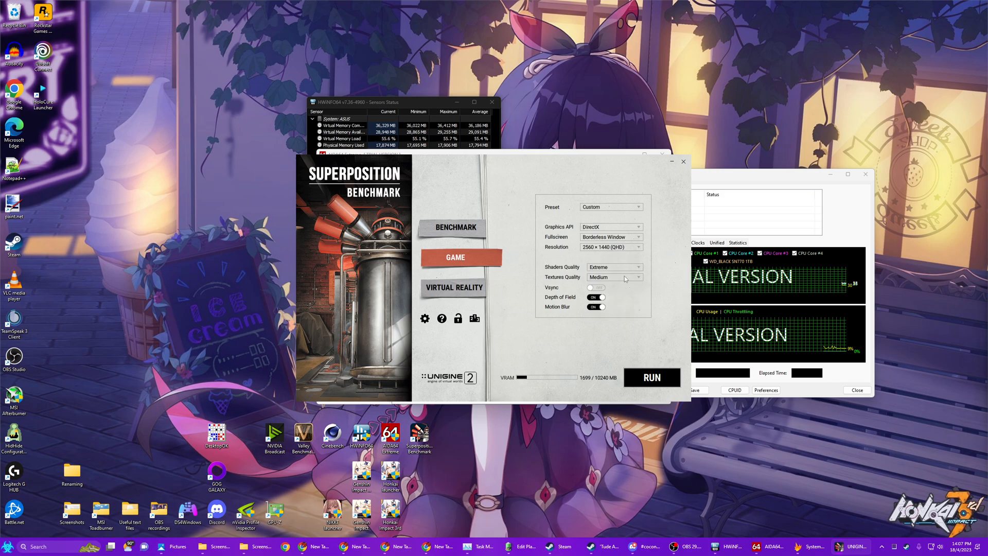
left_click(614, 277)
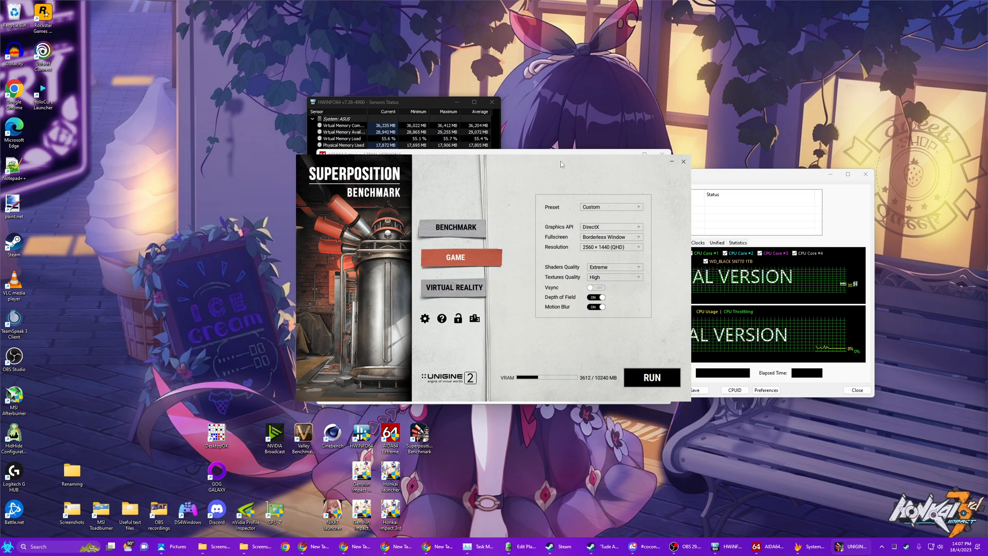
mouse_move(565, 163)
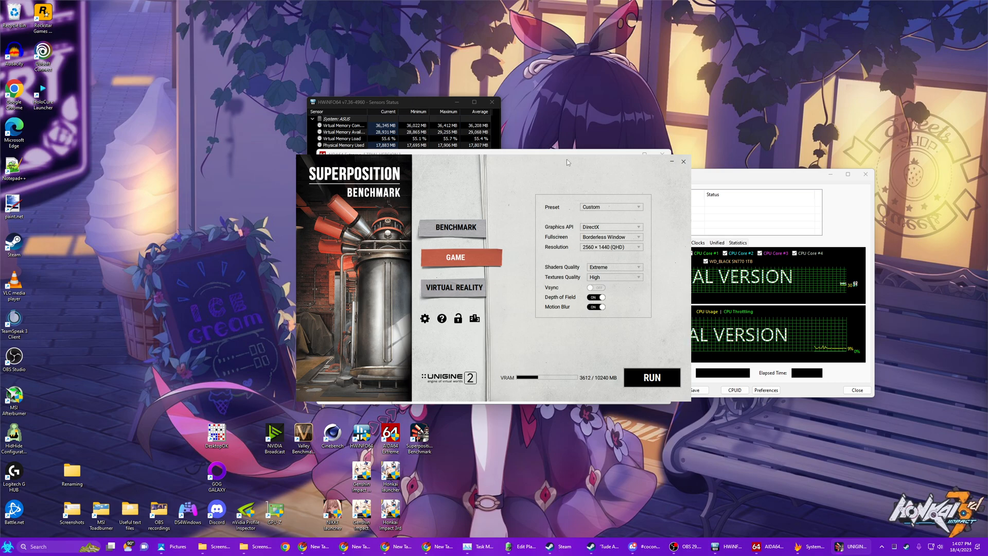
mouse_move(578, 170)
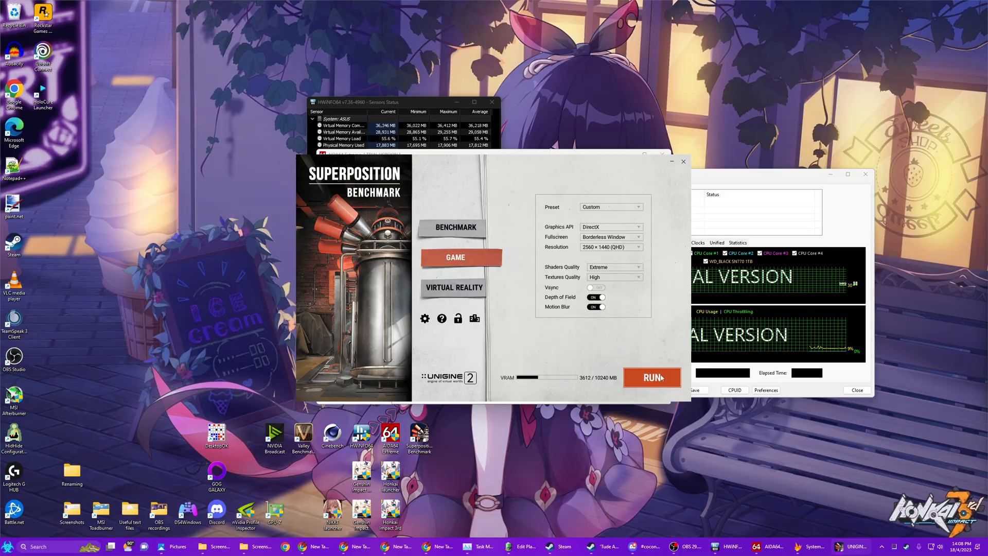
- Run the laboratory game scene and, once loaded, bring up the Alt+Tab window overview
left_click(652, 376)
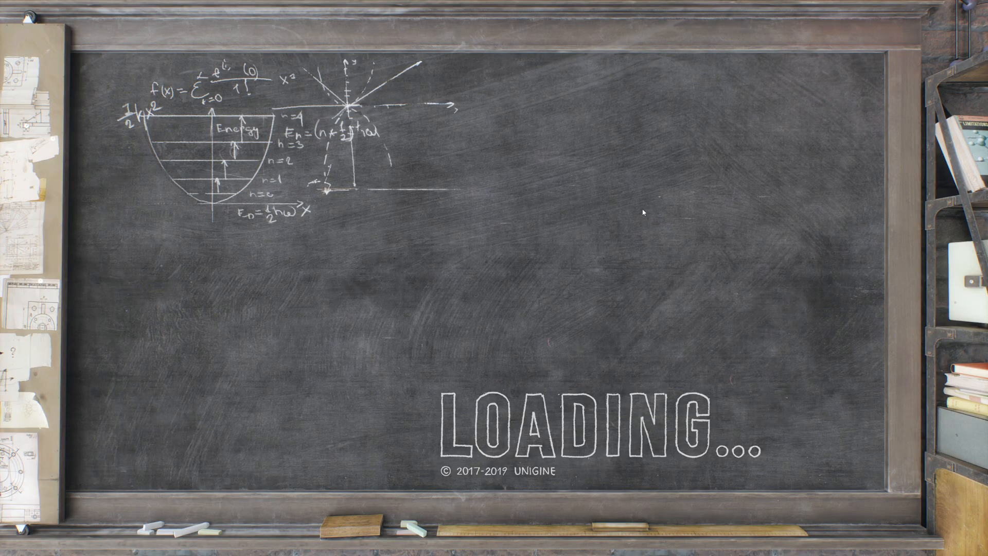
mouse_move(649, 165)
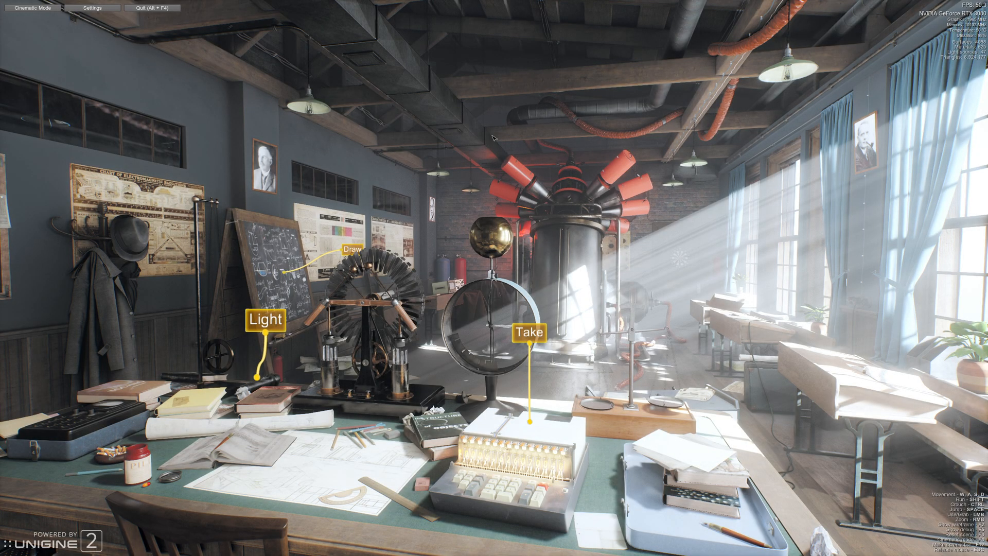
key("alt+tab")
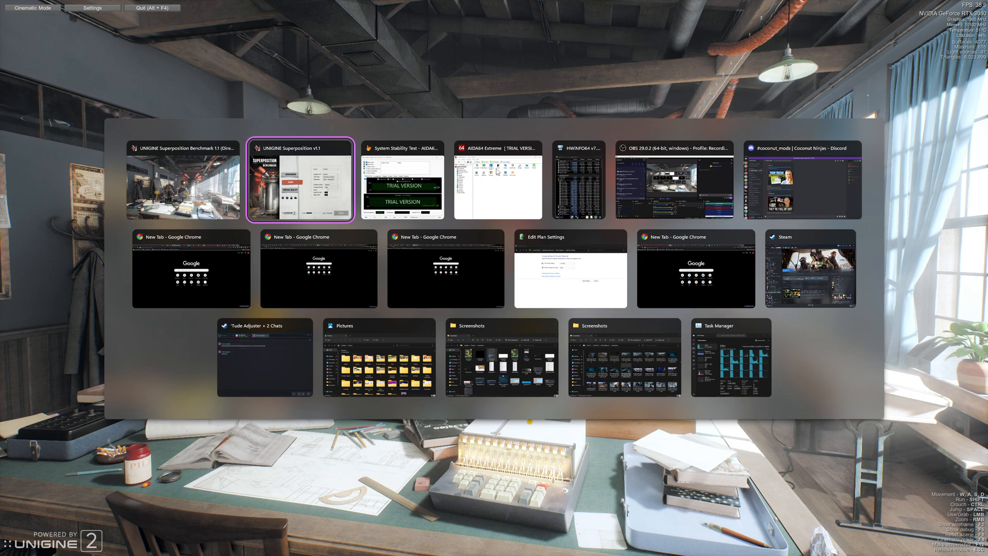
- Start AIDA64's CPU and FPU stress test, then bring up HWiNFO64 from the taskbar
left_click(401, 181)
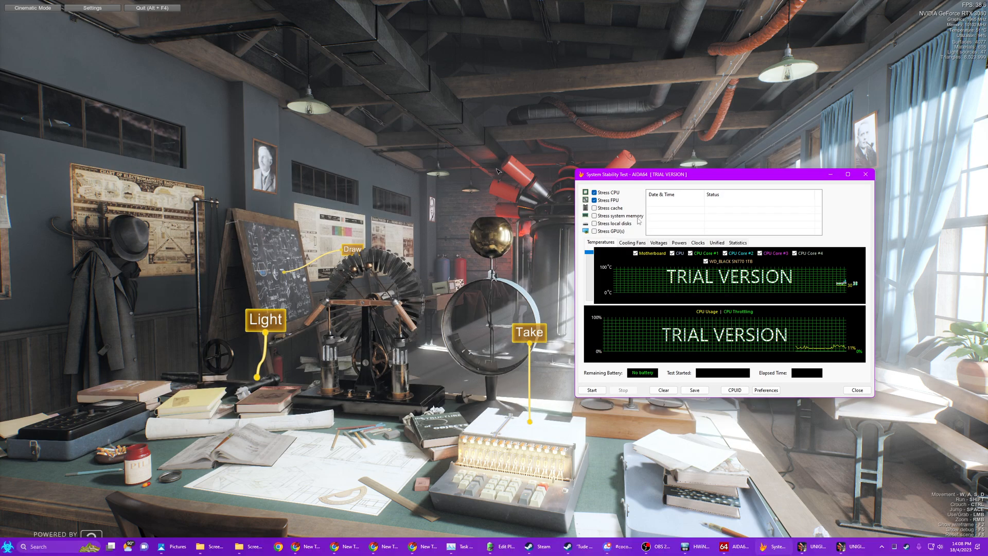
left_click(591, 390)
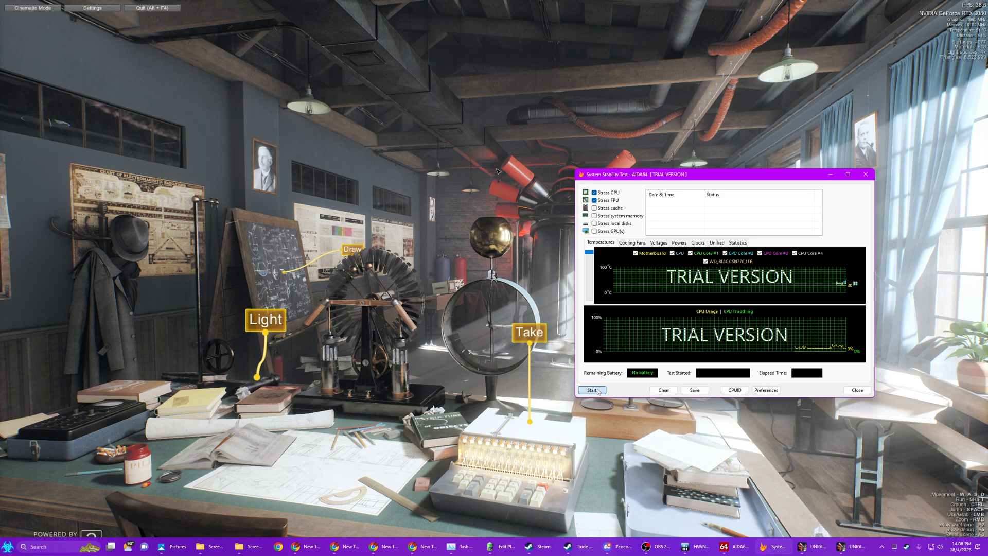
left_click(591, 389)
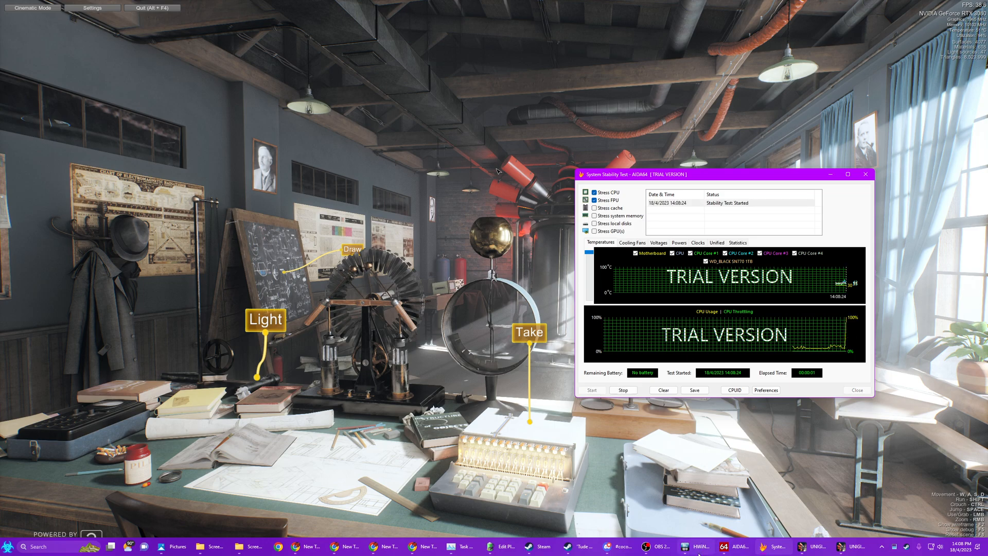
left_click(698, 546)
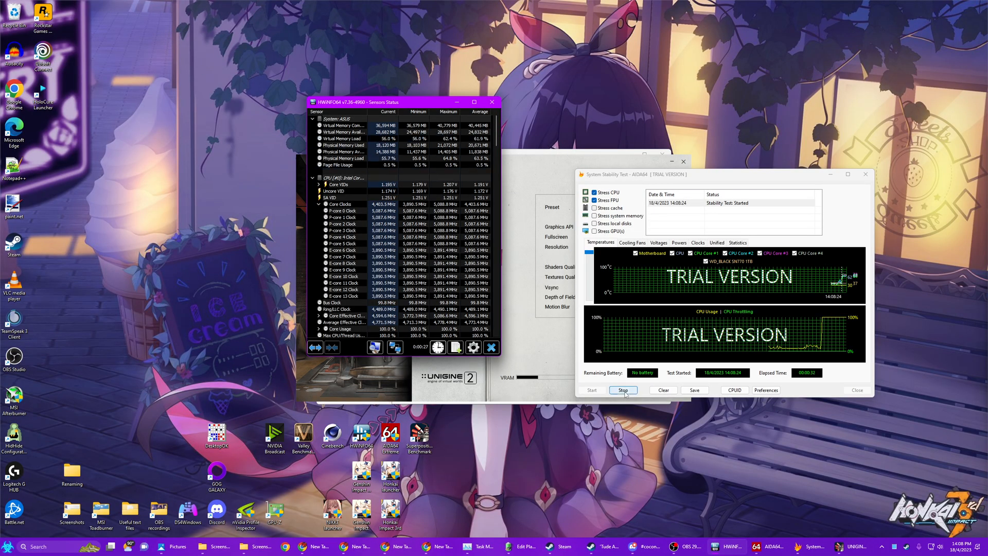
- Stop the AIDA64 stability test and scroll HWiNFO64's sensor list down to the GPU readings
left_click(623, 389)
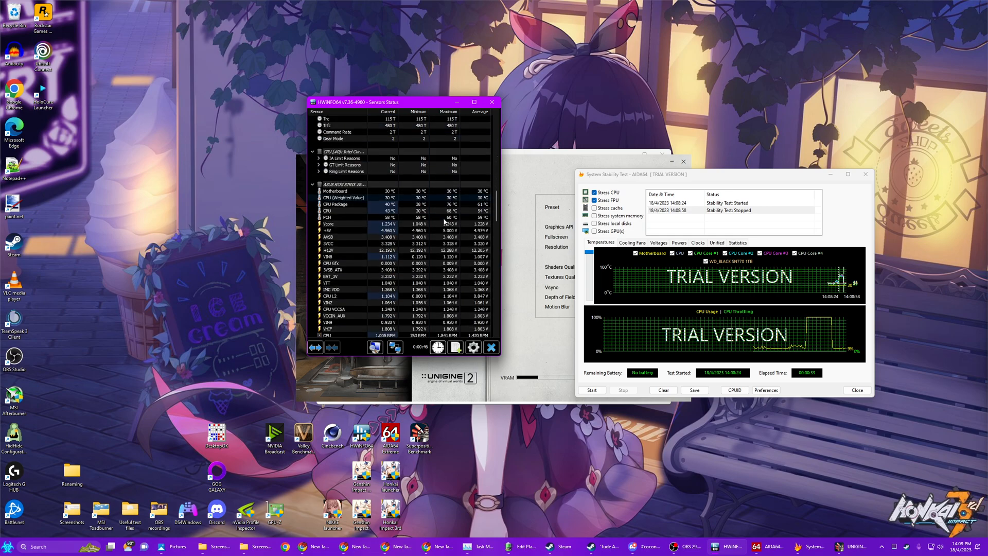
scroll("down", 3)
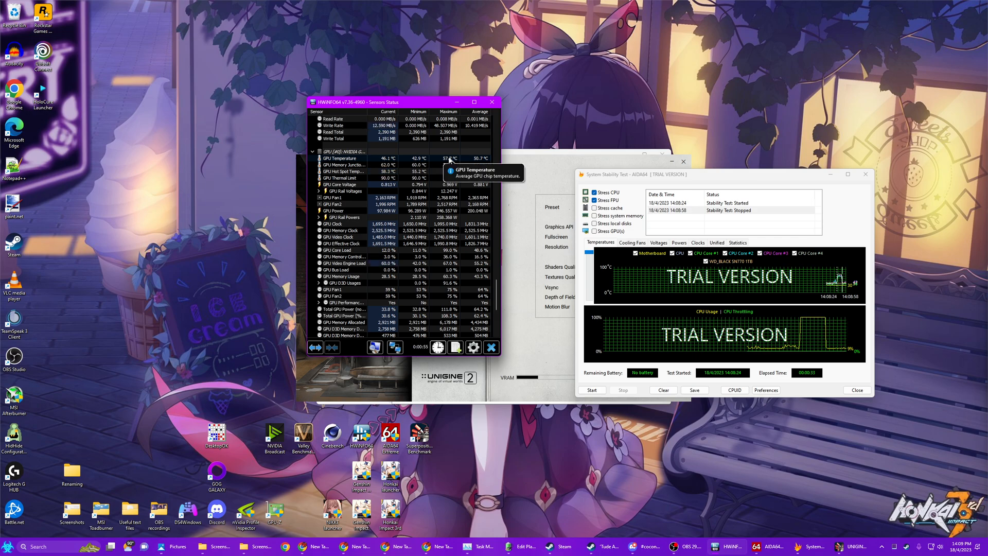
mouse_move(424, 165)
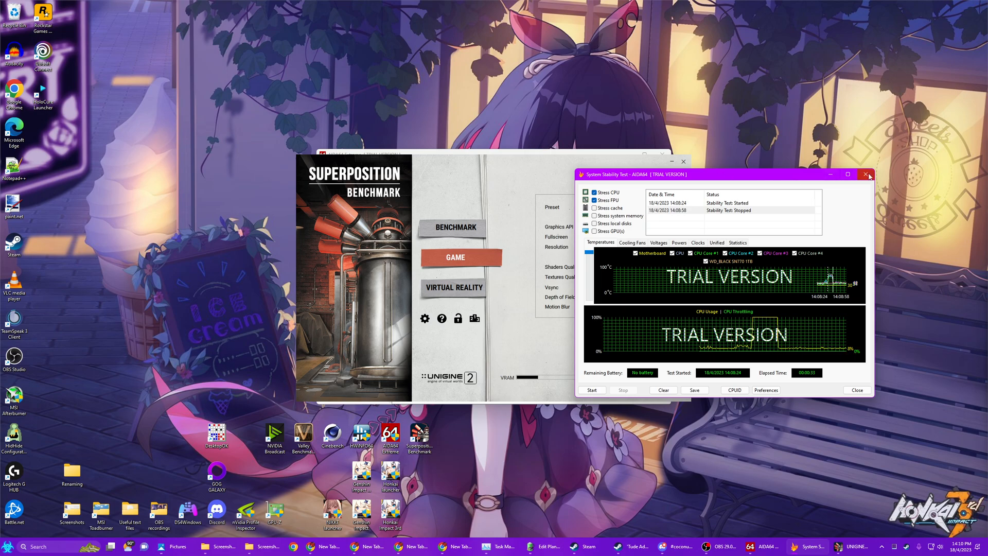
- Close the AIDA64 System Stability Test window
left_click(867, 174)
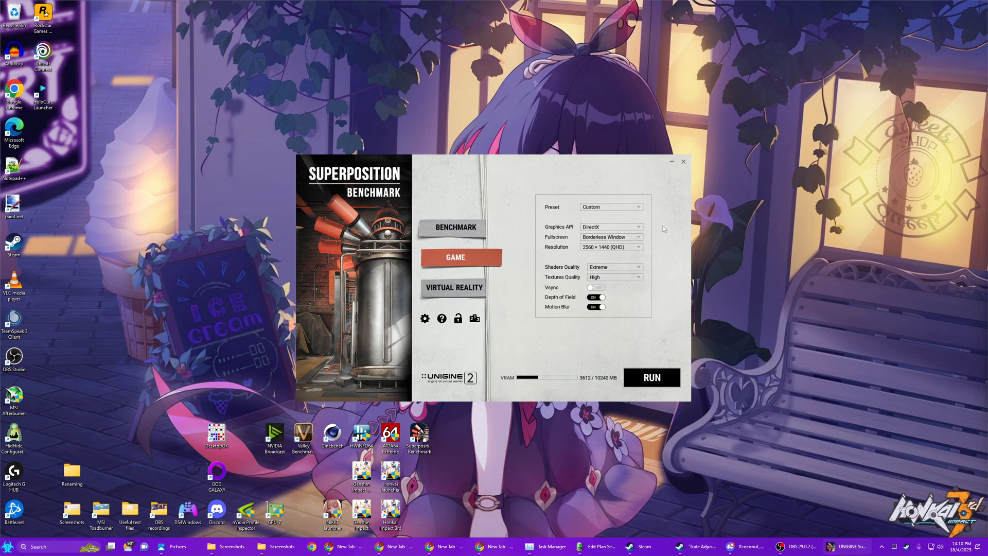
mouse_move(740, 222)
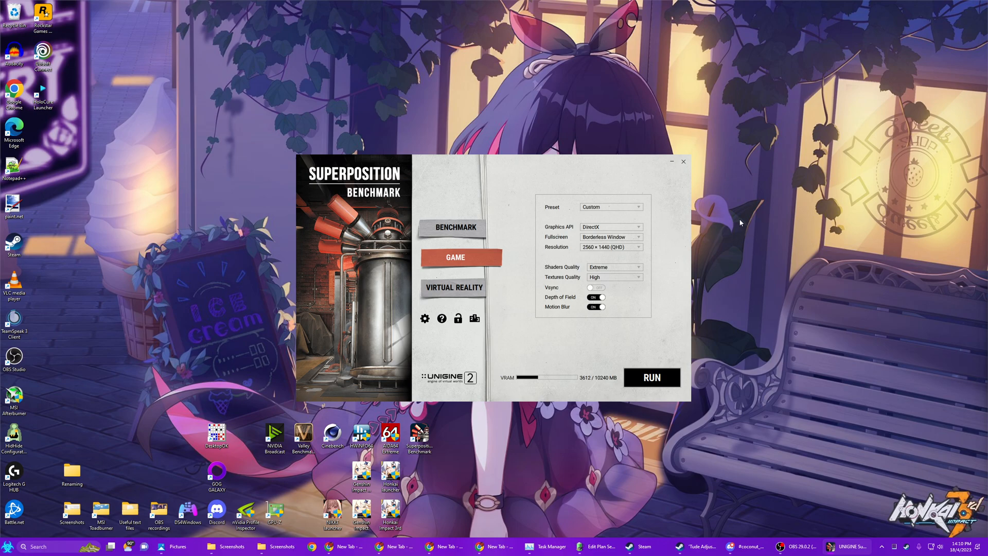
mouse_move(746, 211)
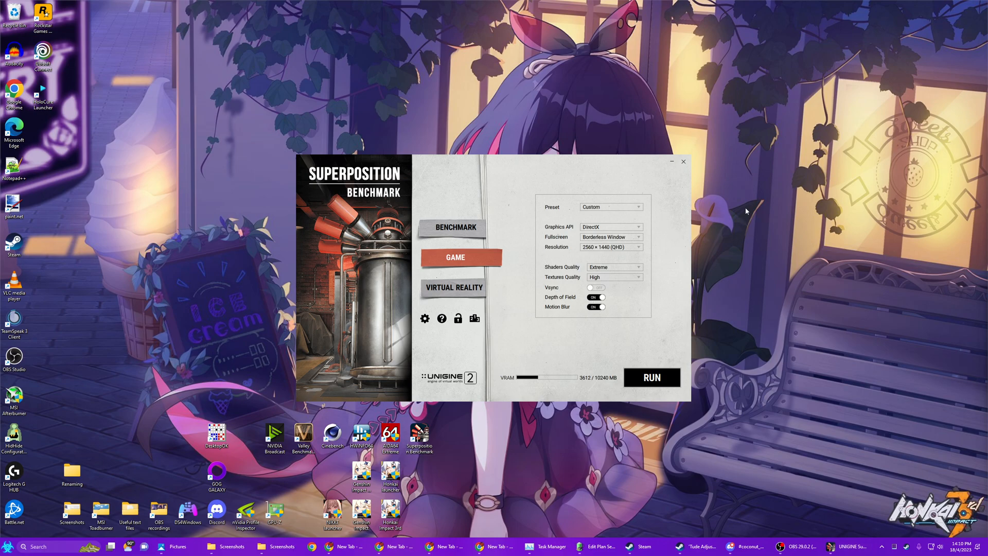